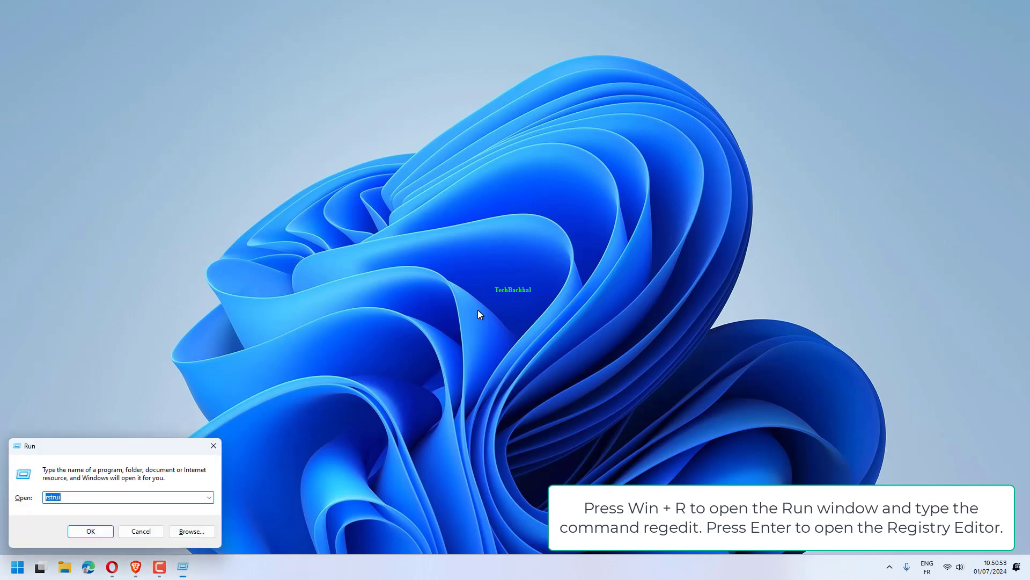
Launch Registry Editor by running regedit from the Run box
type("regedit")
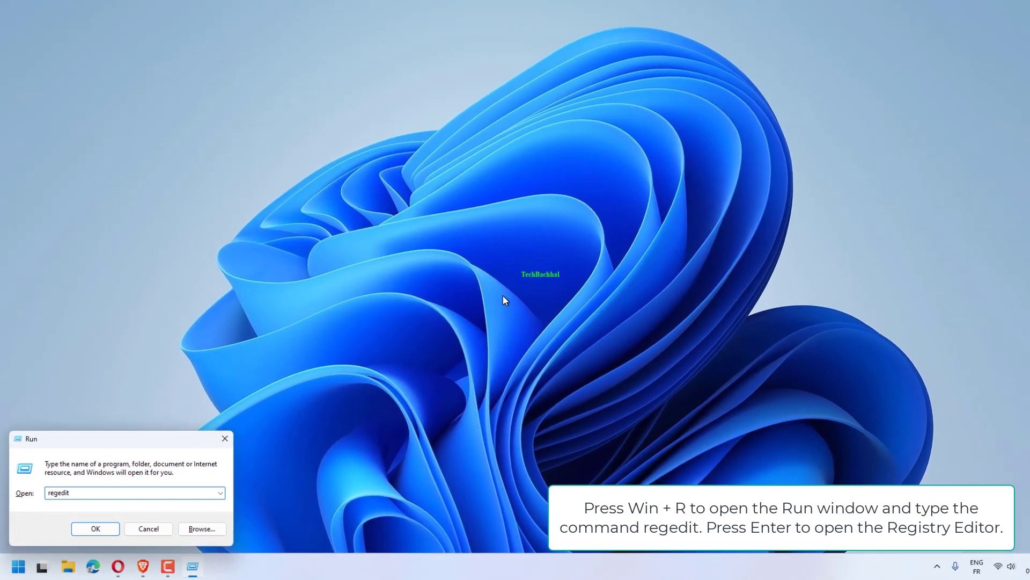
key("Return")
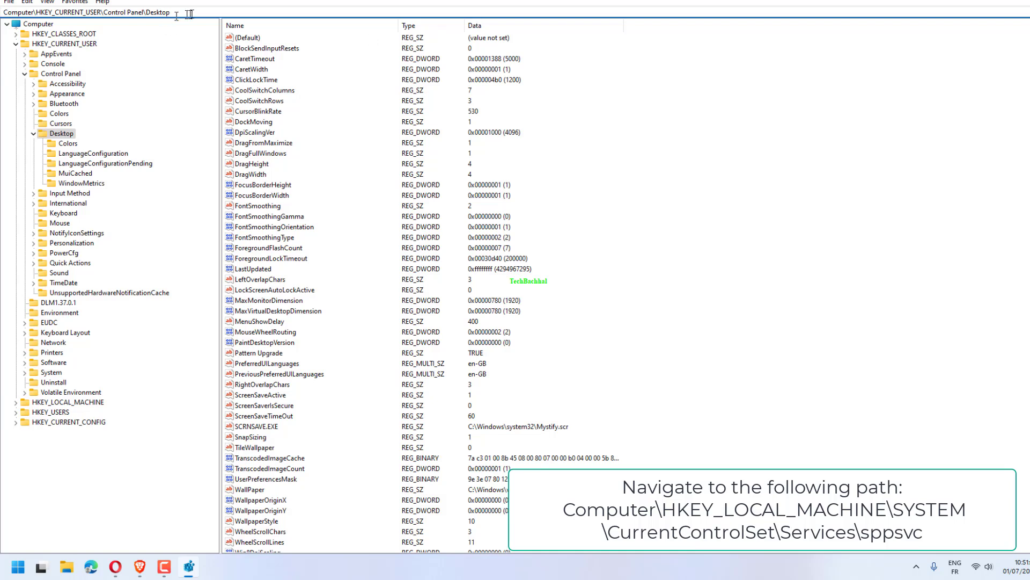
Go to the HKLM\SYSTEM\CurrentControlSet\Services\sppsvc key and set its Start value to 4
type("Computer\\HKEY_LOCAL_MACHINE\\SYSTEM\\CurrentControlSet\\Services\\sppsvc")
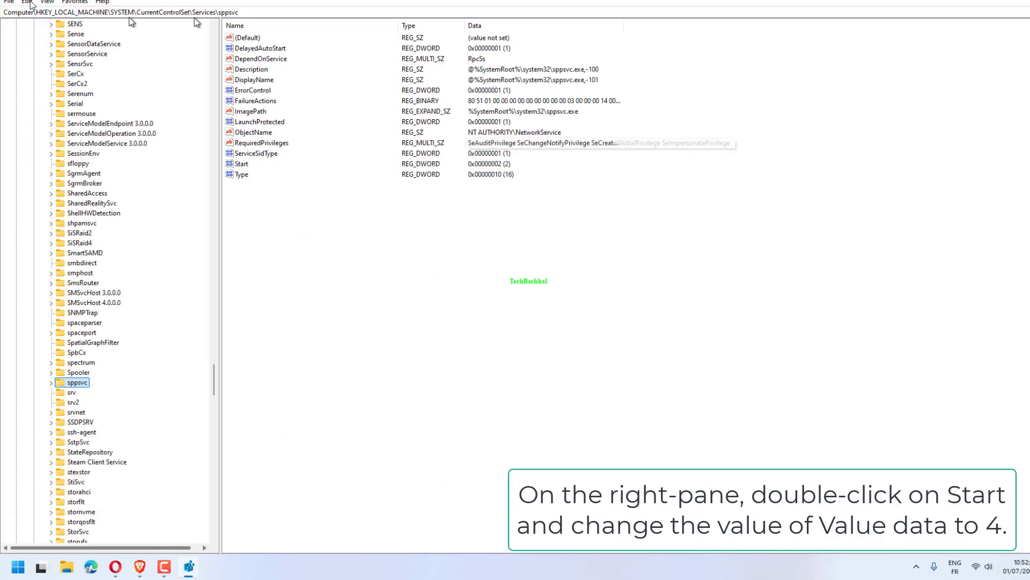
double_click(240, 163)
type("4")
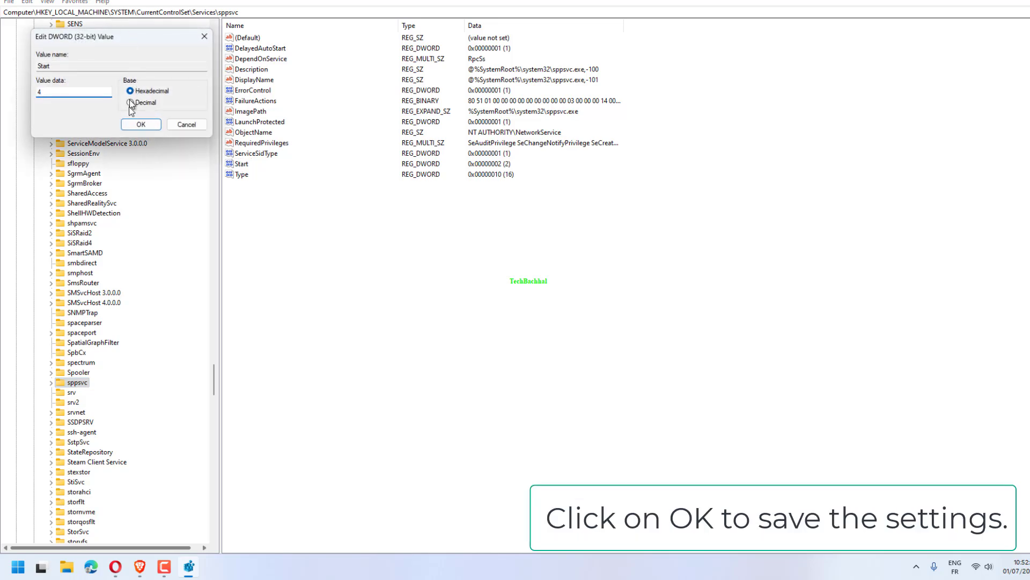
left_click(140, 124)
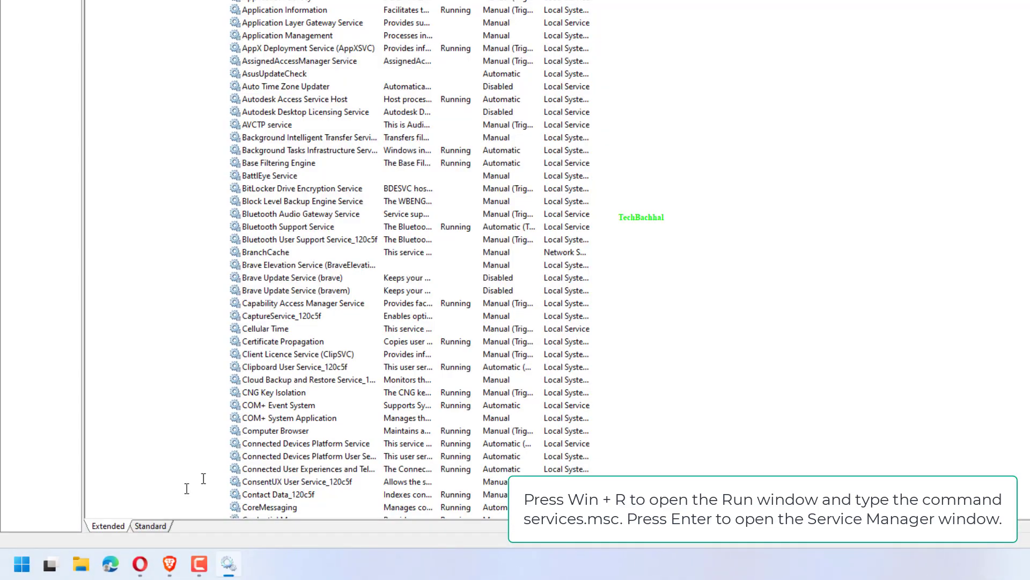
Find Software Protection in the Services list and bring up its actions menu
scroll("down", 3)
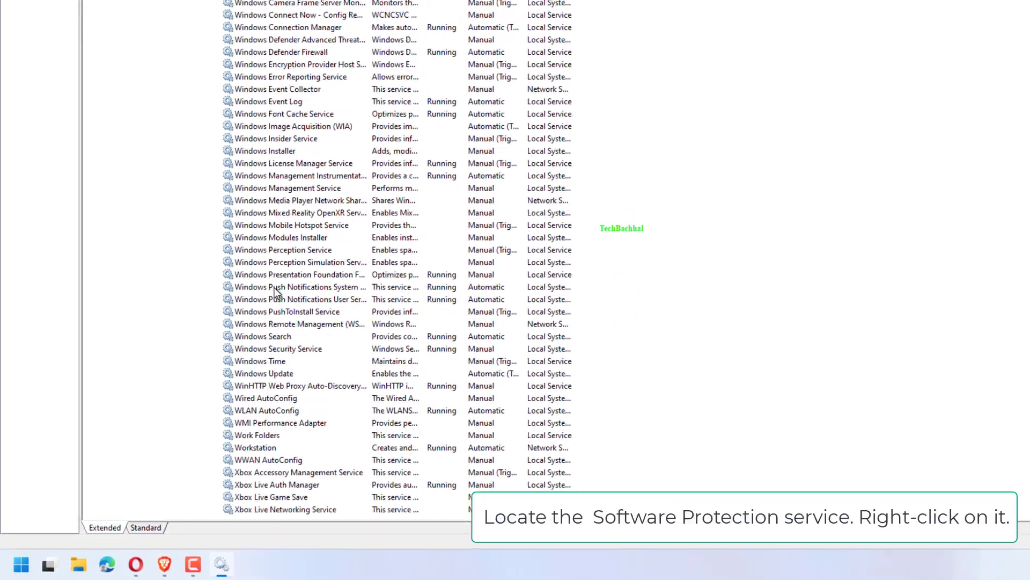
scroll("up", 3)
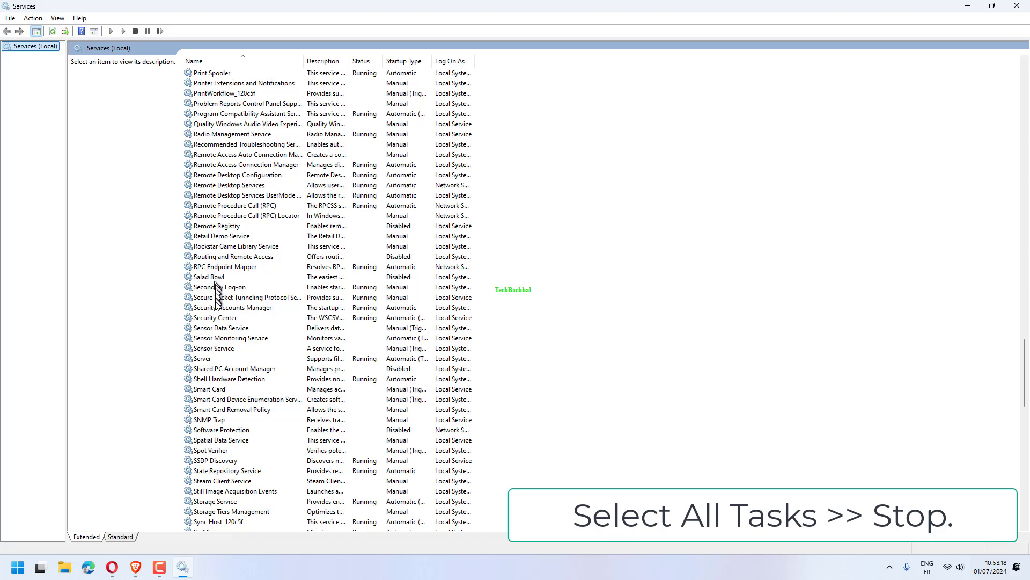
scroll("down", 3)
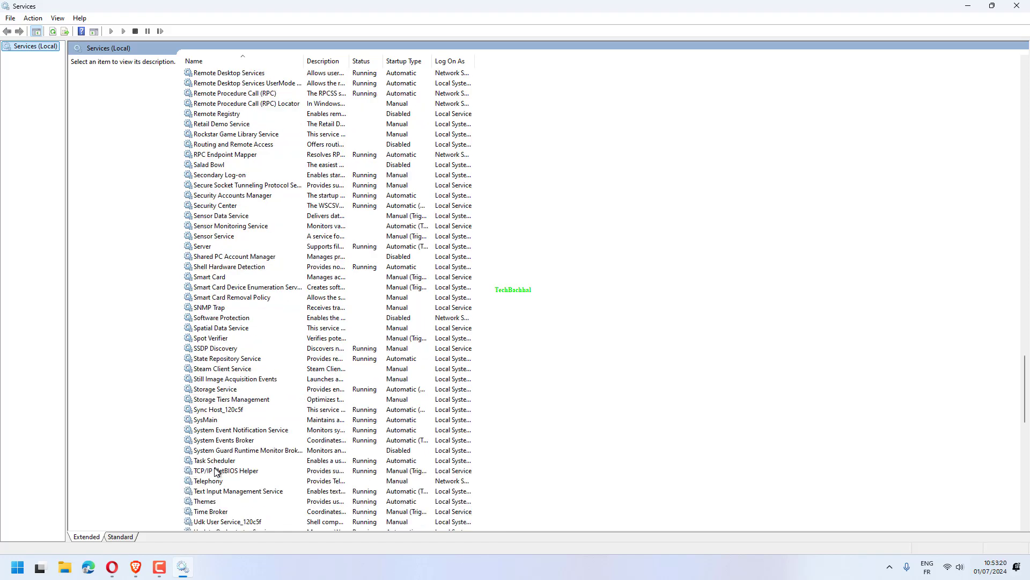
left_click(205, 420)
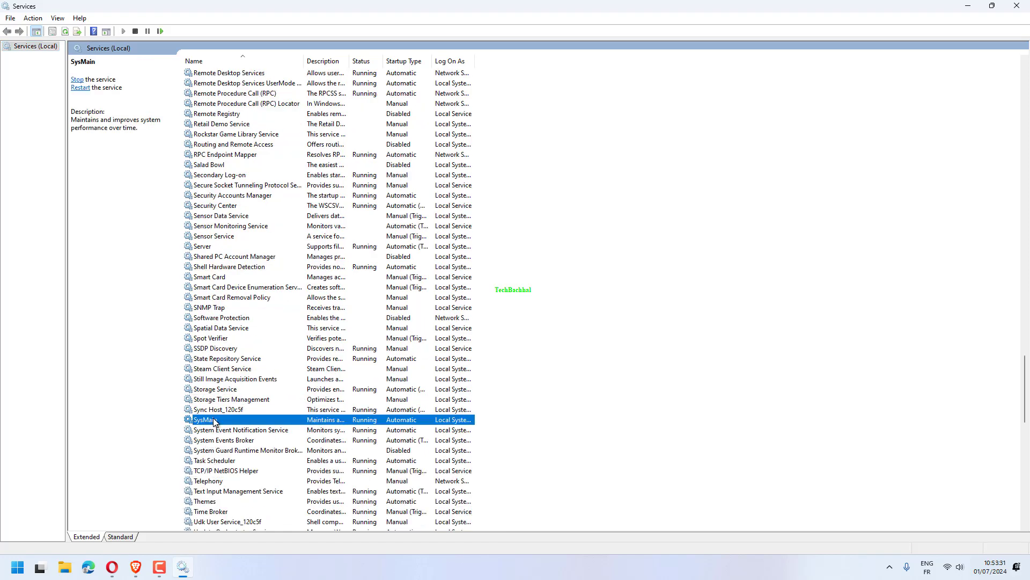
right_click(212, 419)
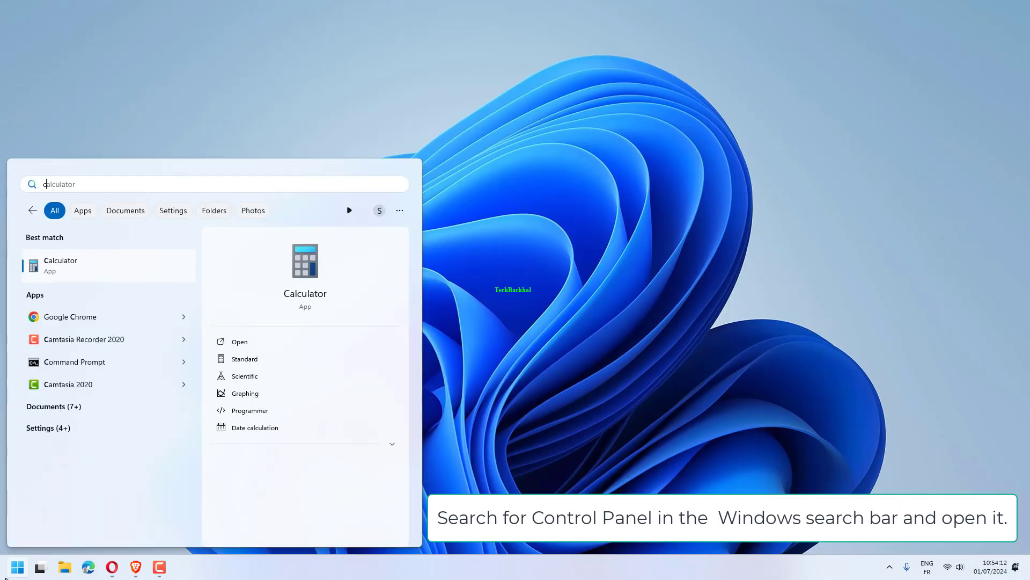
Search for 'control Panel' in Start search and open Control Panel
type("control Panel")
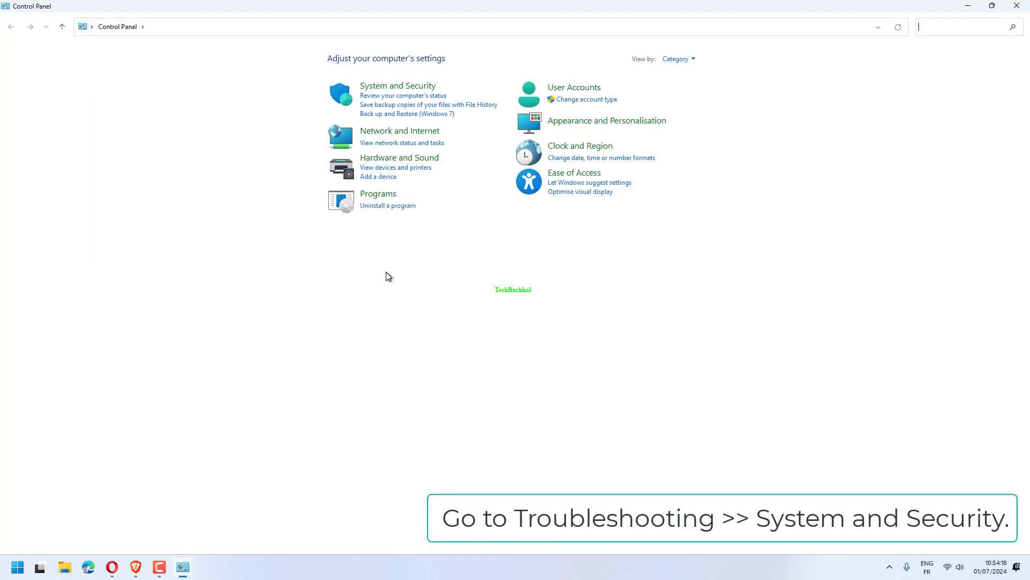
Open System and Security, then Troubleshoot common computer problems
left_click(397, 85)
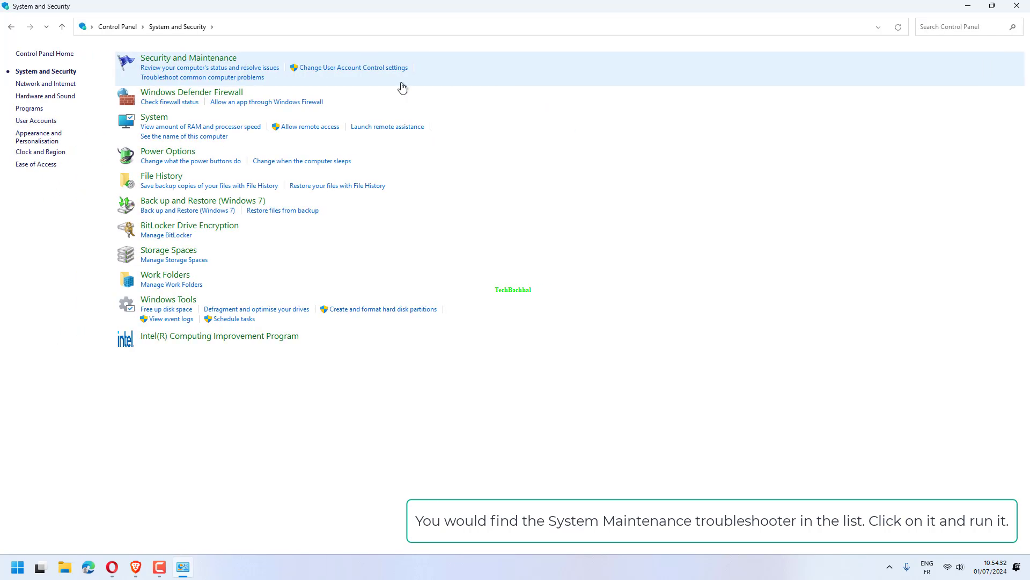
mouse_move(187, 381)
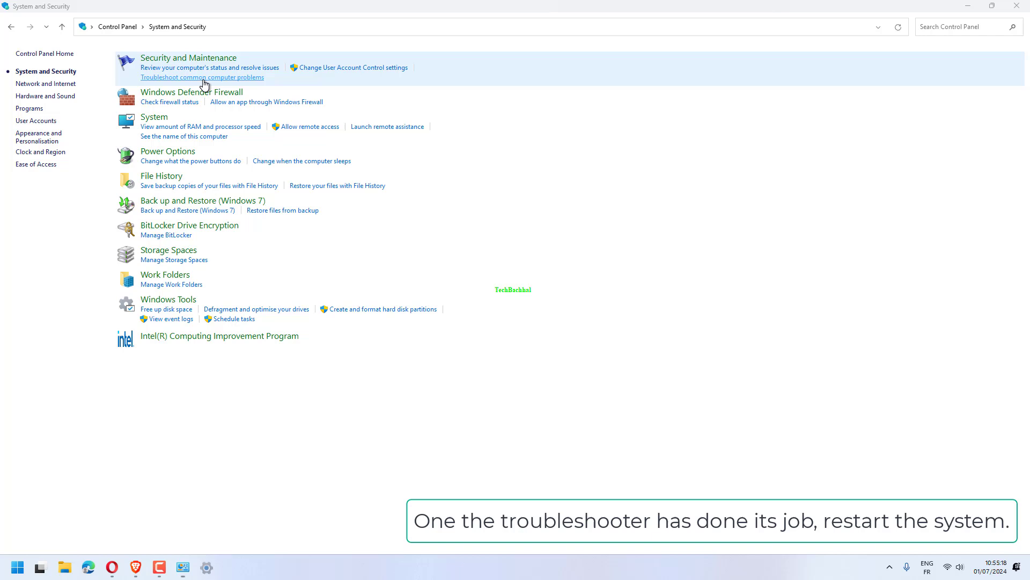
left_click(202, 76)
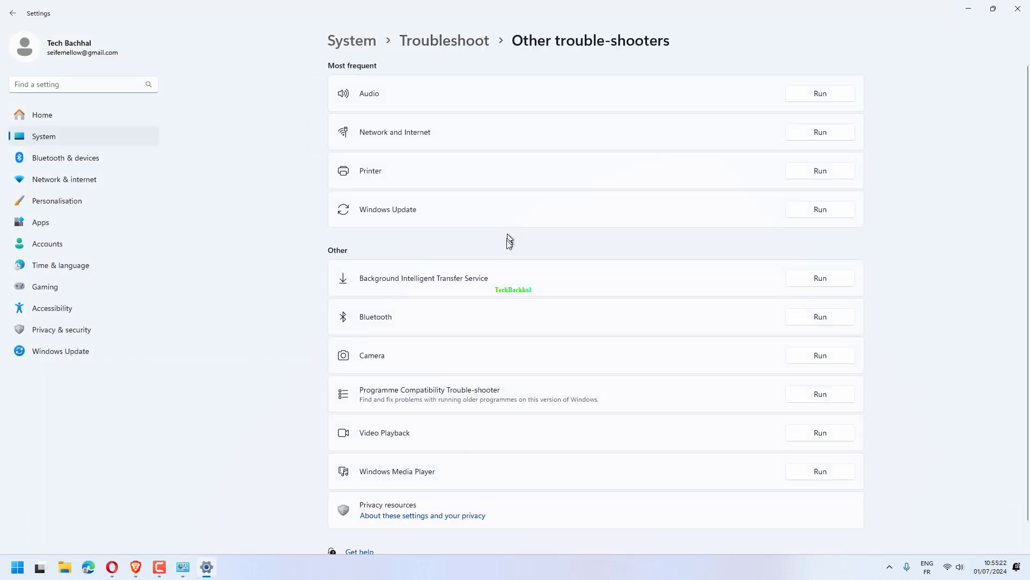
mouse_move(661, 257)
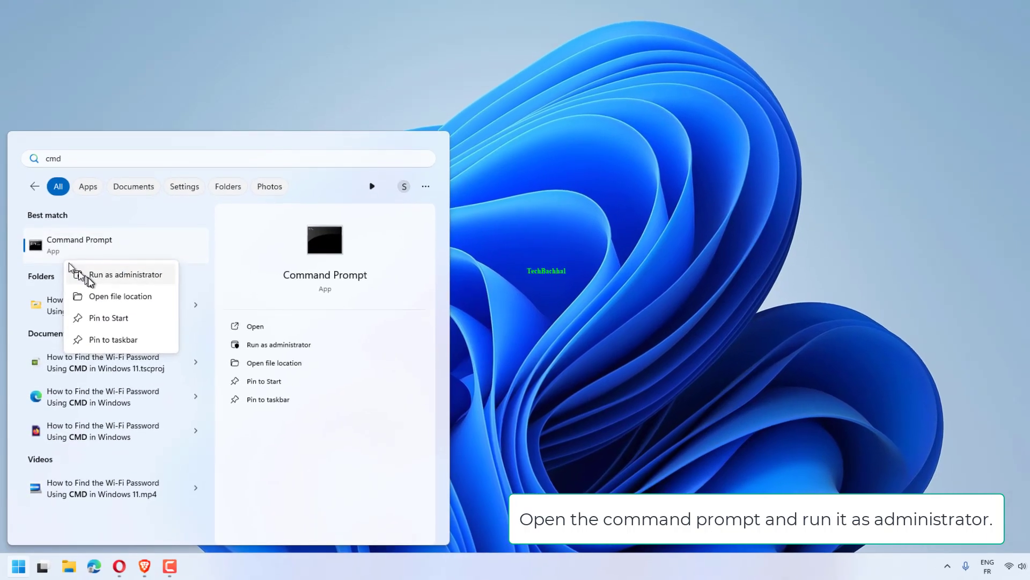
Run Command Prompt as administrator from Windows search
left_click(125, 274)
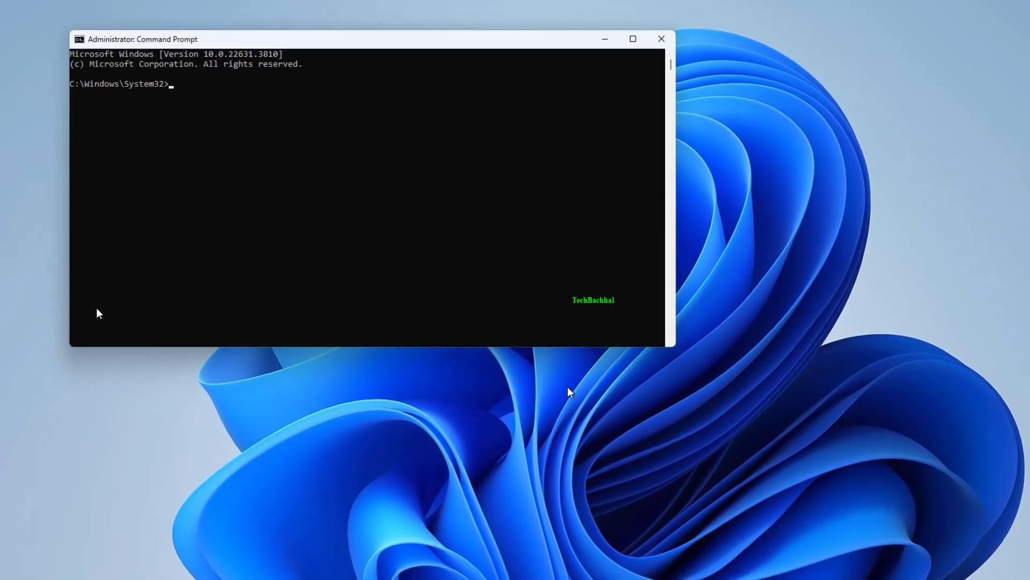
Run sfc /scannow in the administrator Command Prompt
type("sfc /s")
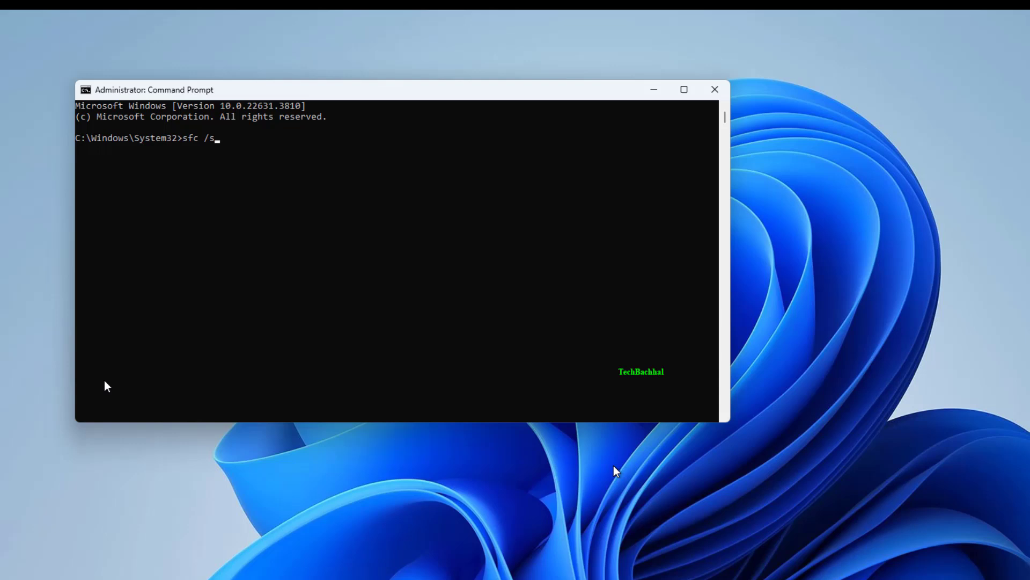
key("Return")
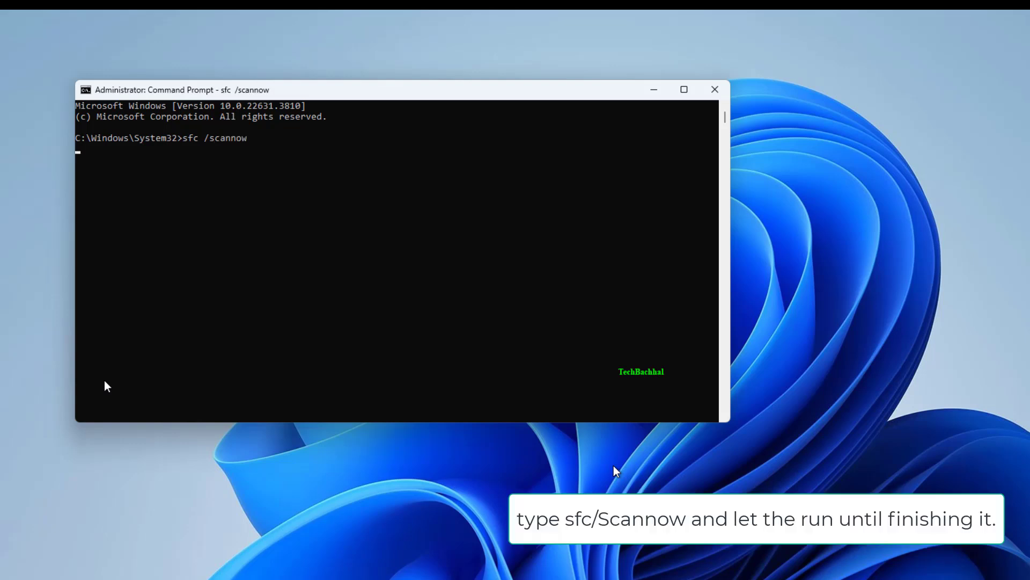
key("Return")
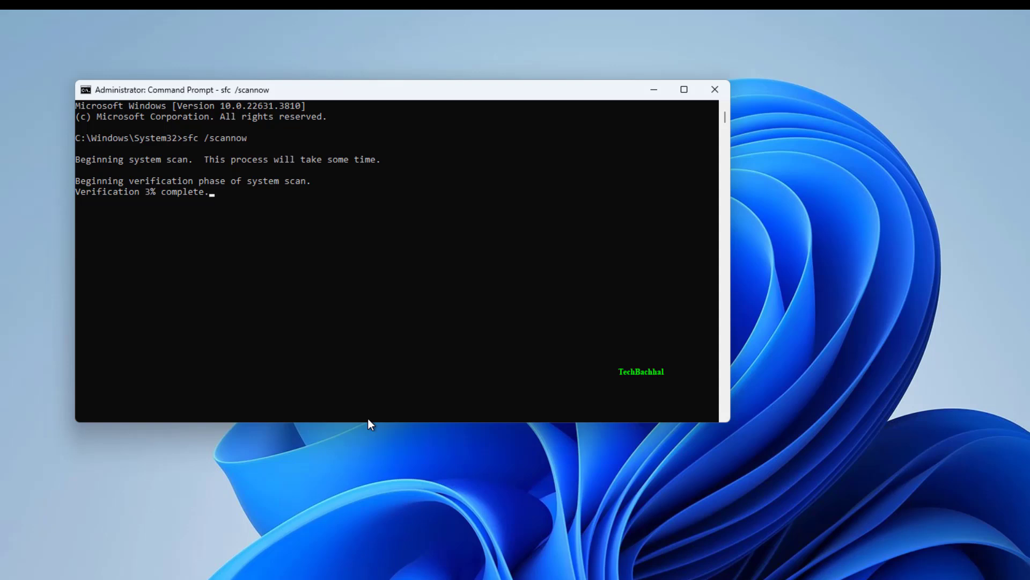
mouse_move(599, 275)
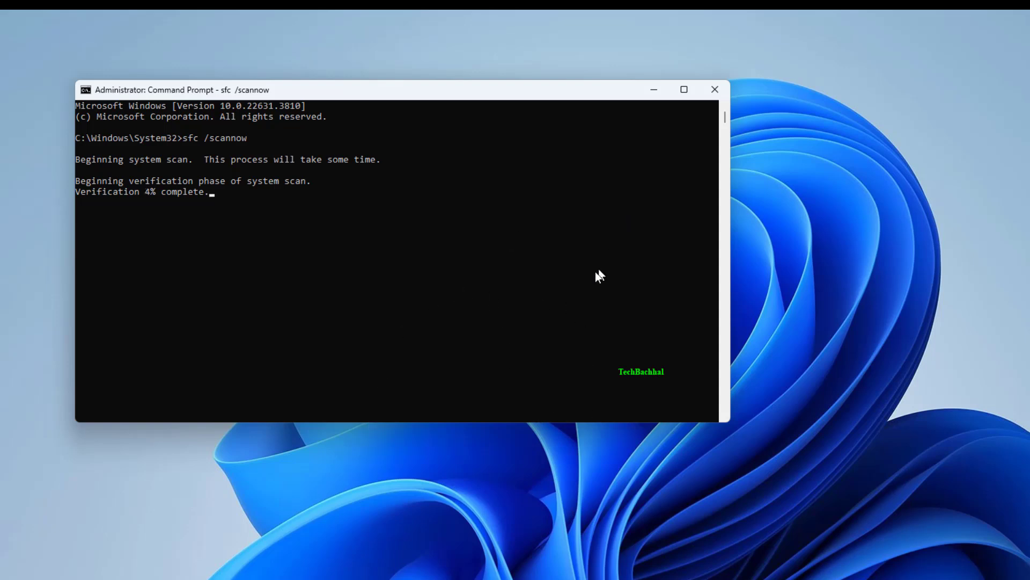